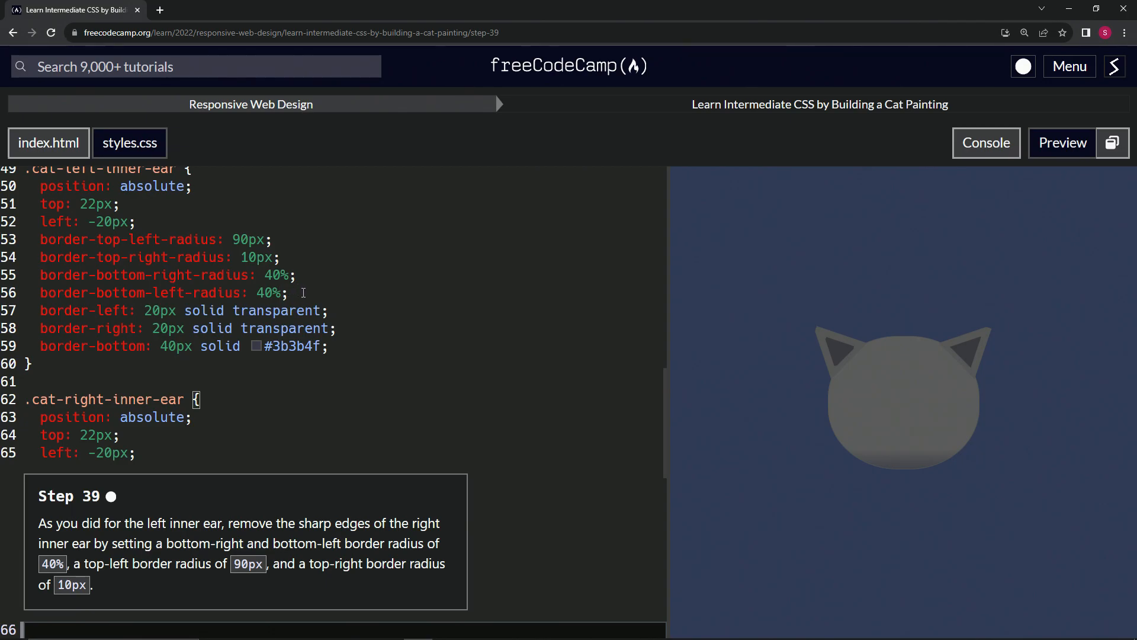
- Copy the left inner ear's four border-radius lines into .cat-right-inner-ear, then pass and submit step 39
left_click_drag(41, 240, 288, 292)
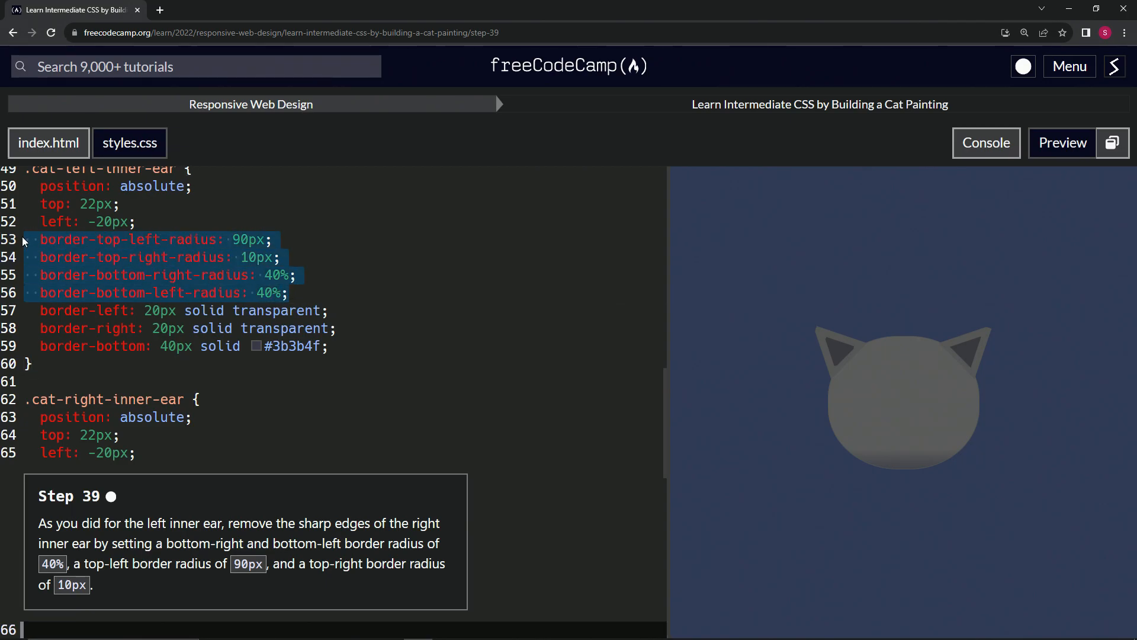
scroll("down", 3)
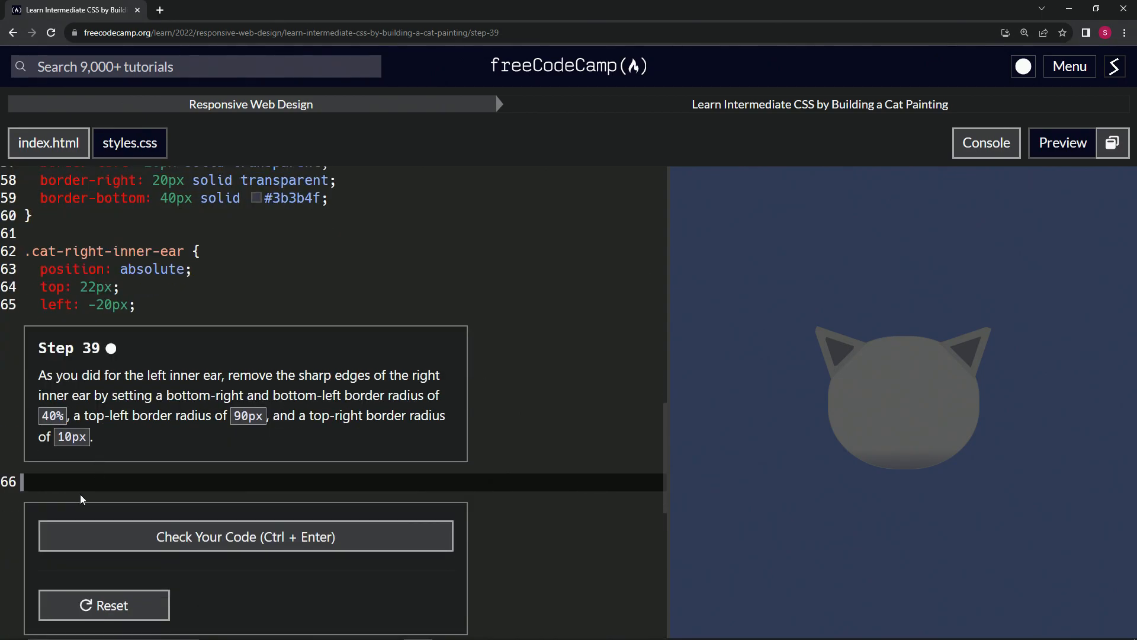
type("border-top-left-radius: 90px;")
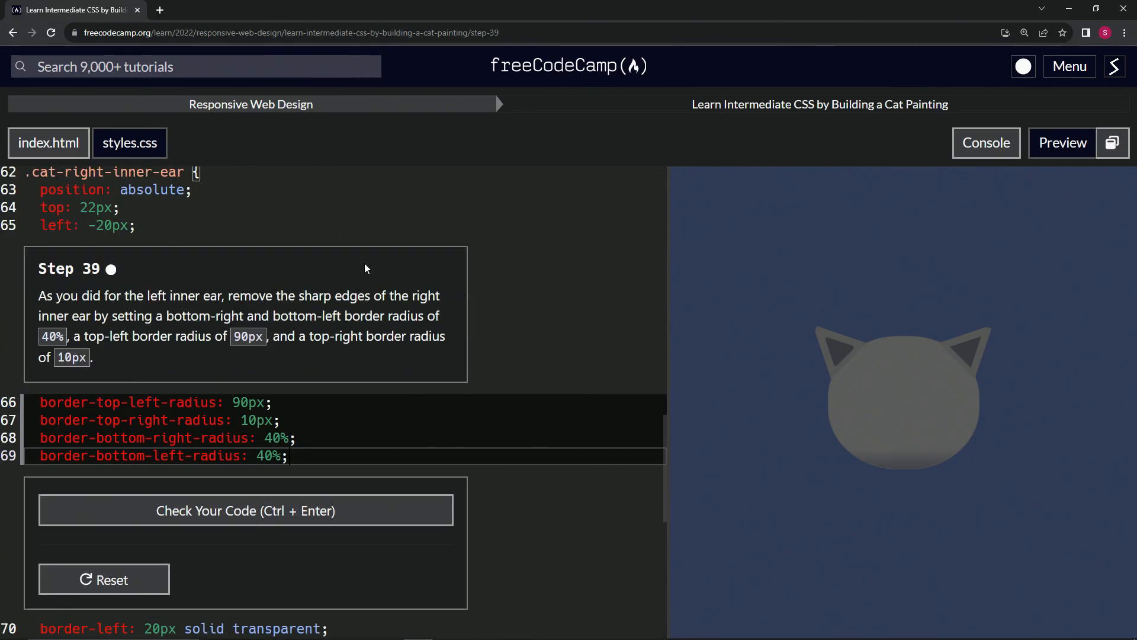
mouse_move(888, 374)
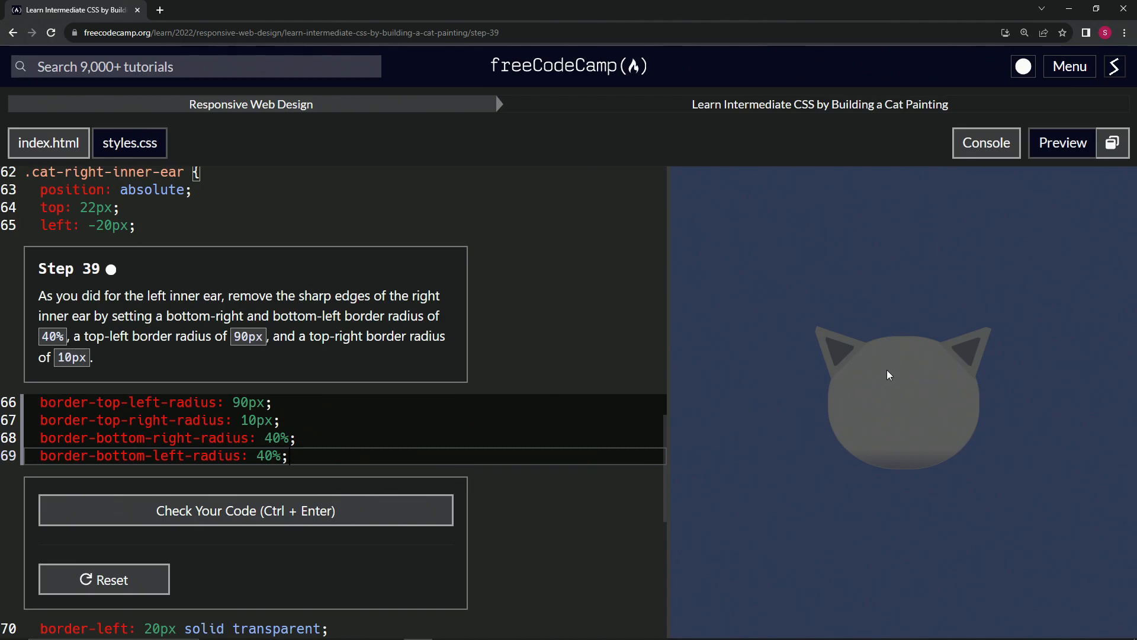
mouse_move(841, 359)
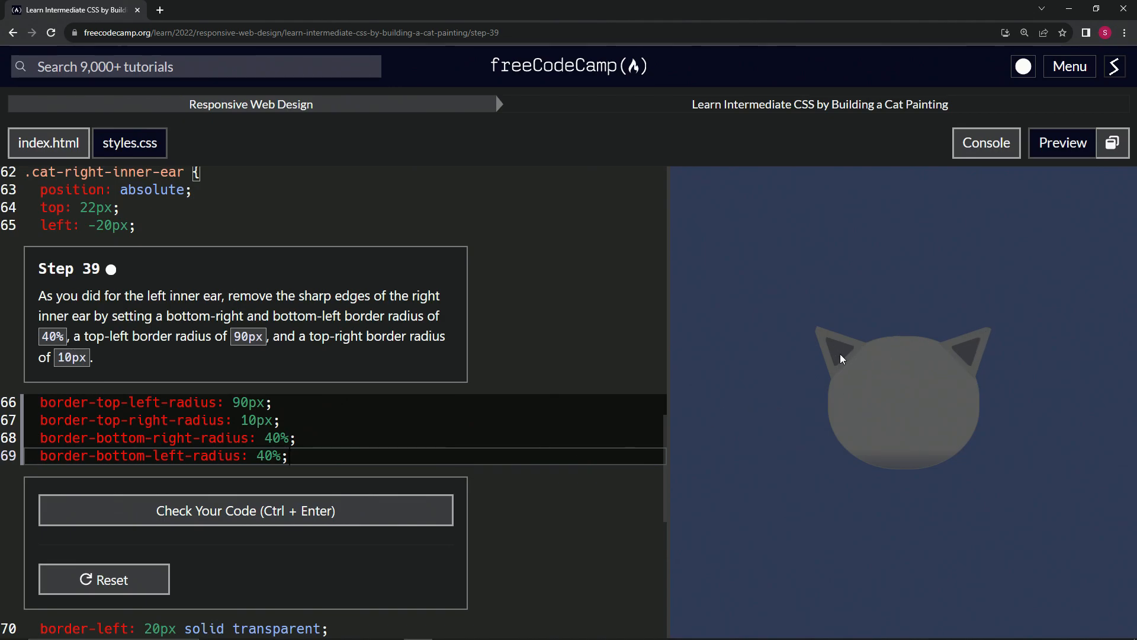
left_click(246, 510)
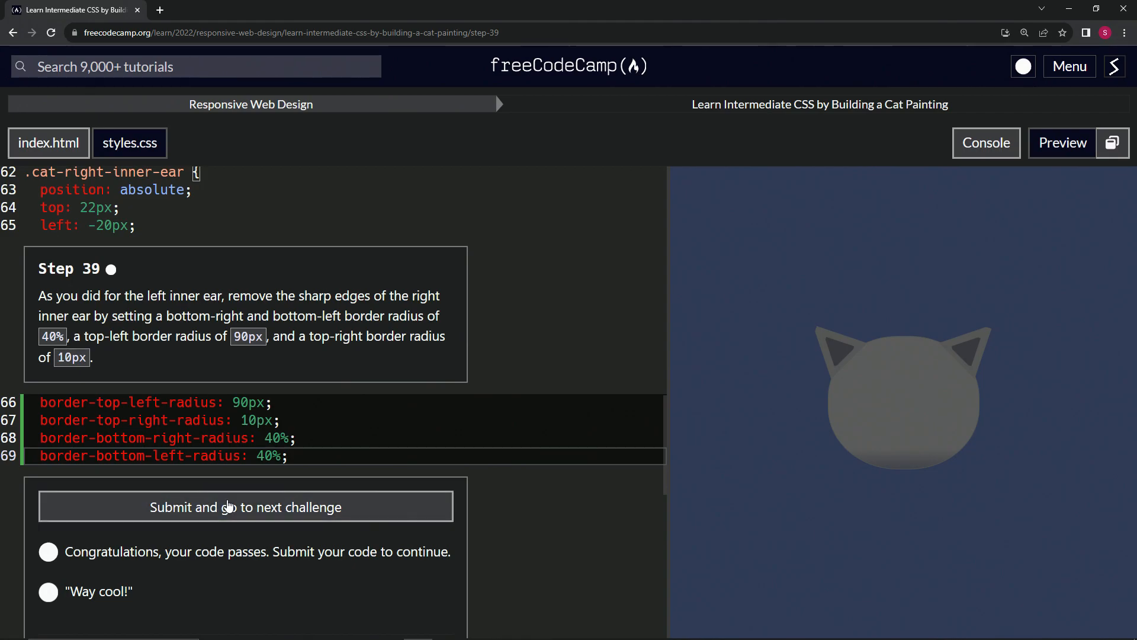
left_click(246, 506)
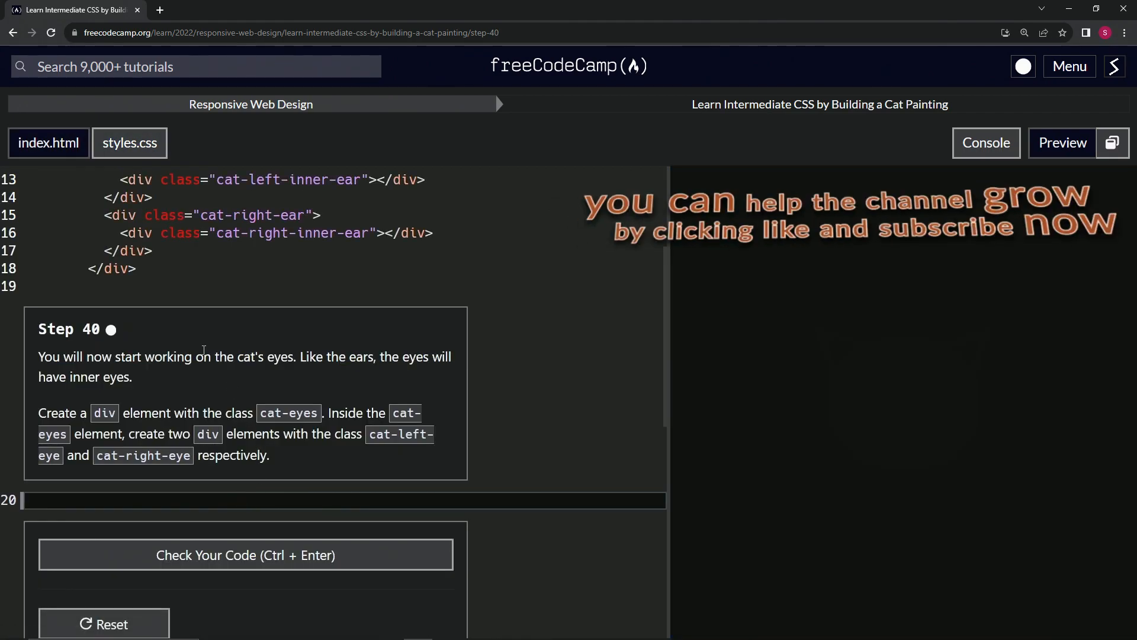
mouse_move(150, 348)
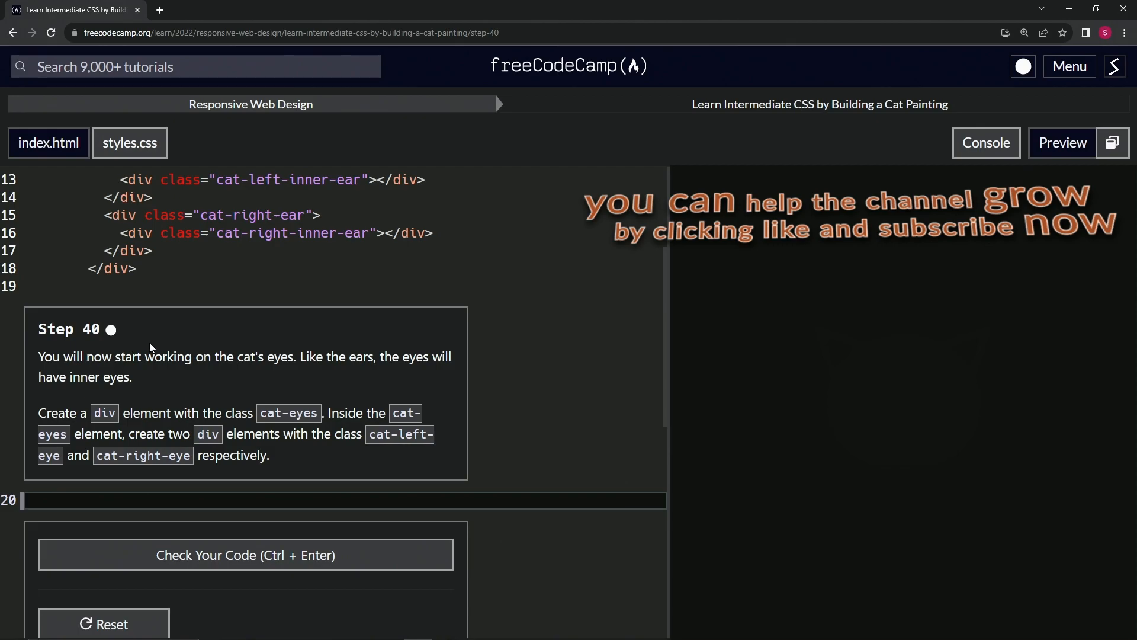